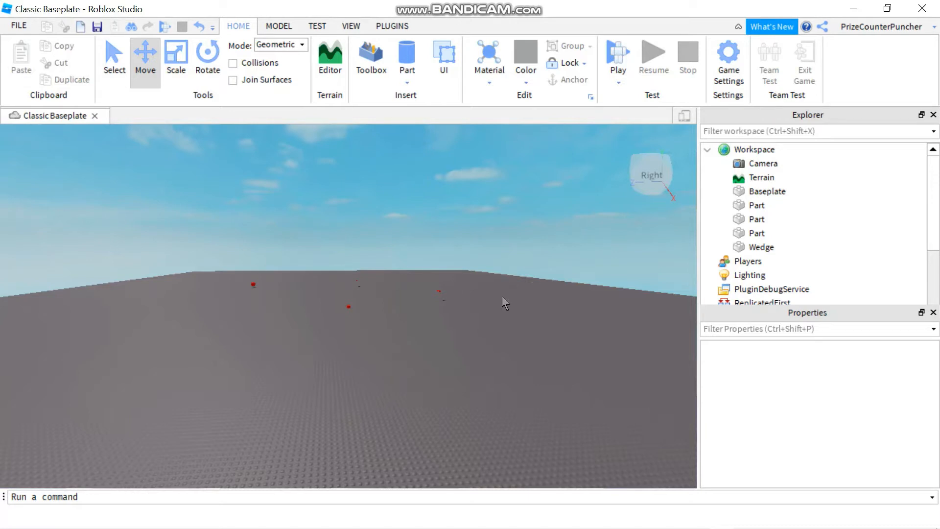
pyautogui.moveTo(322, 233)
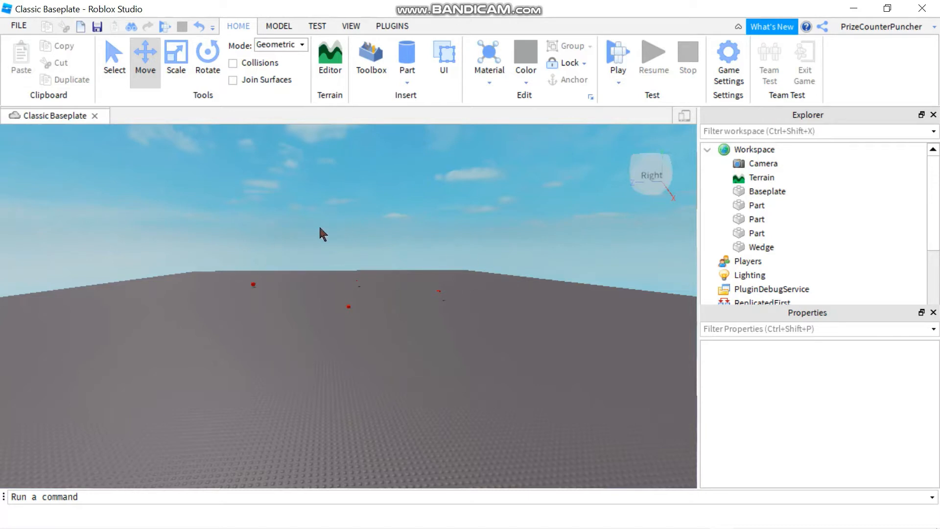
pyautogui.moveTo(472, 348)
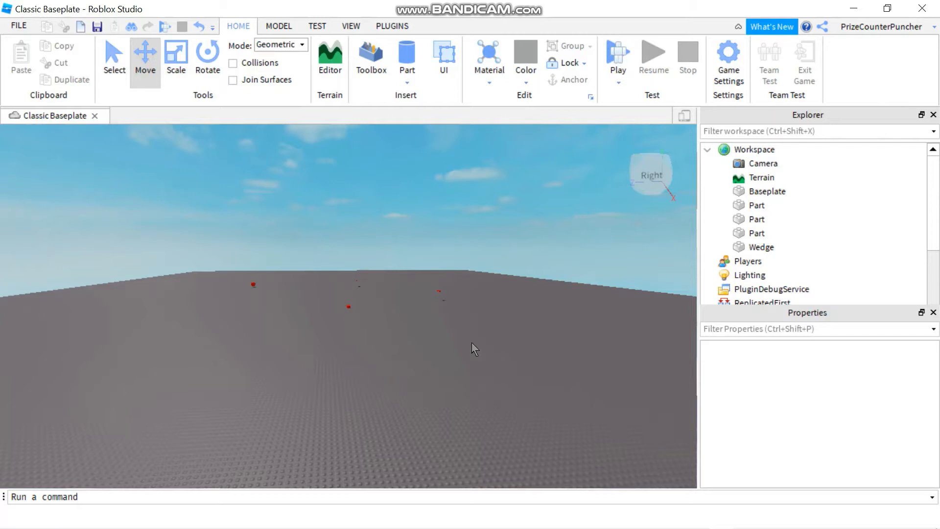
pyautogui.moveTo(467, 352)
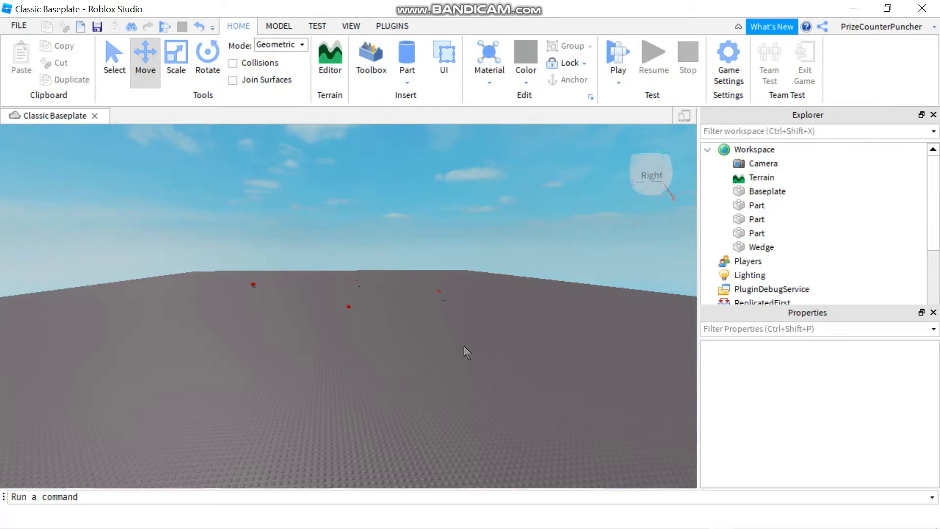
pyautogui.moveTo(455, 360)
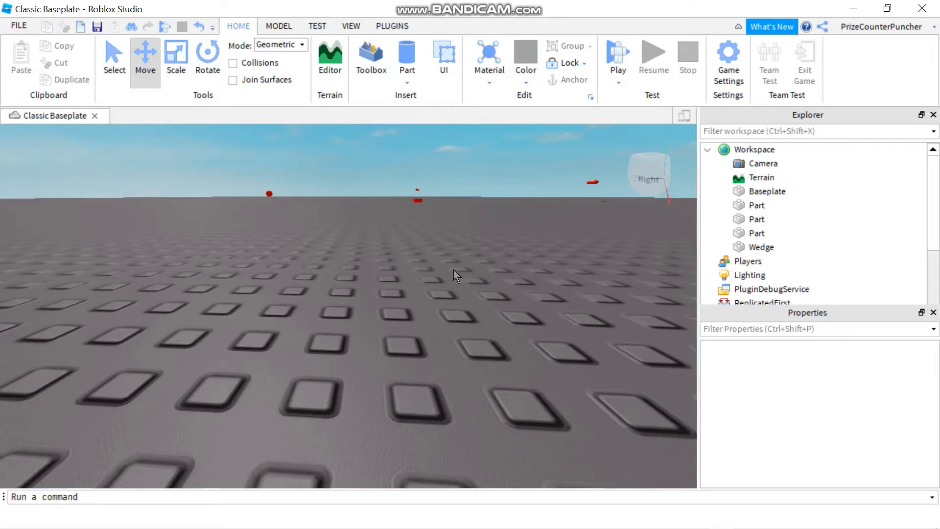
pyautogui.moveTo(471, 246)
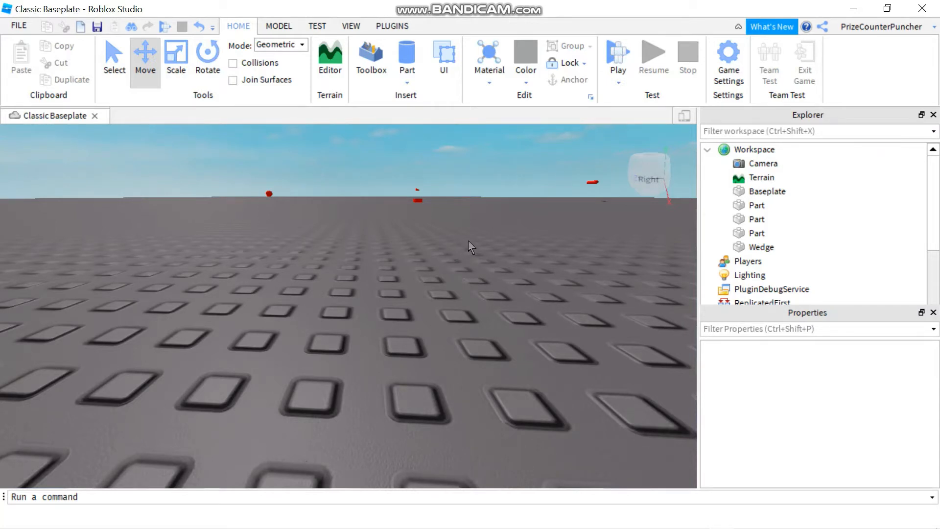
pyautogui.moveTo(472, 257)
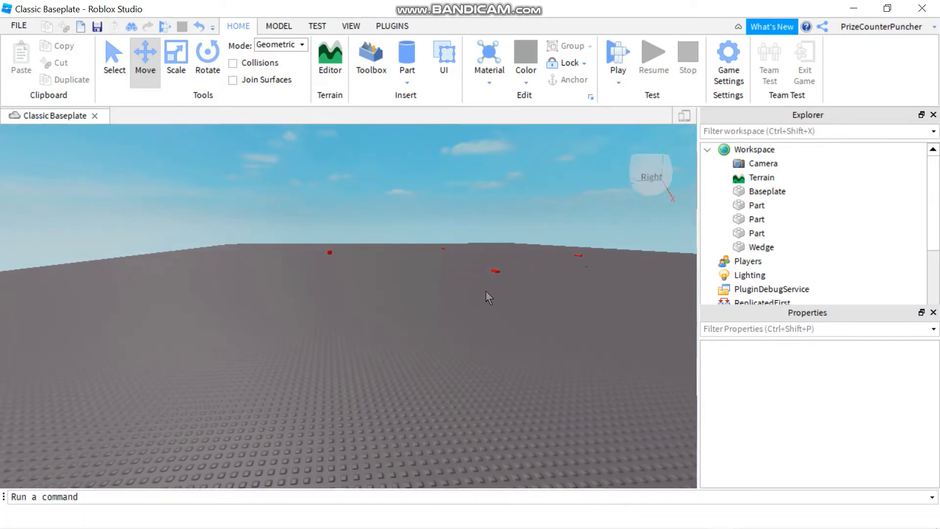
# Step: Bring up the viewport context menu and dismiss it without choosing an action
pyautogui.rightClick(486, 297)
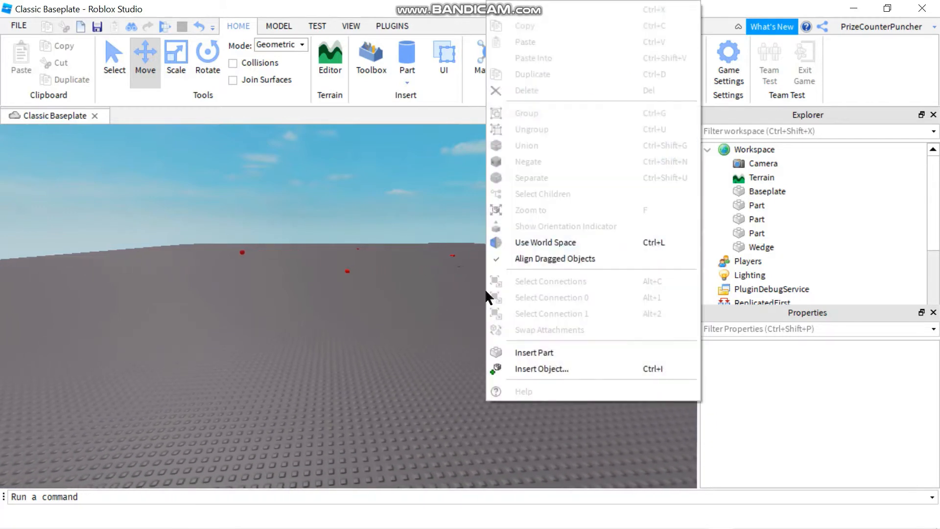
pyautogui.click(480, 337)
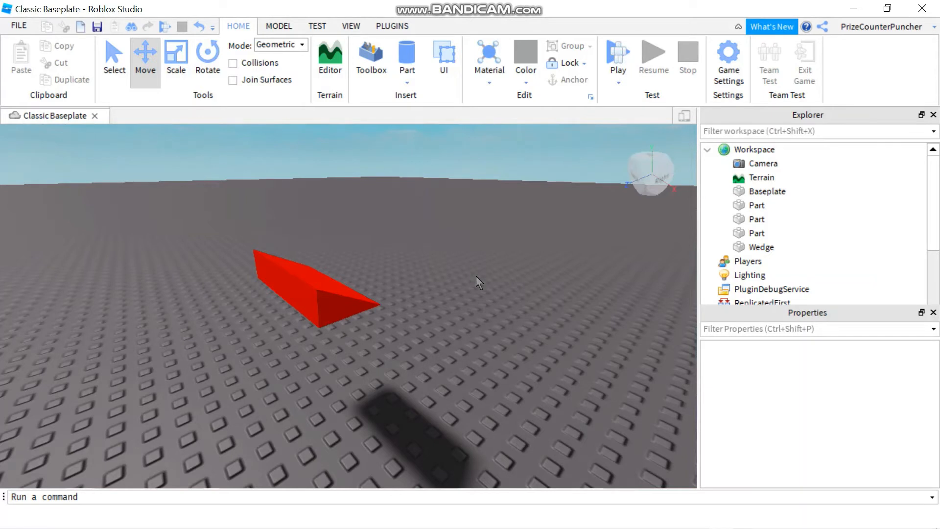
pyautogui.moveTo(485, 272)
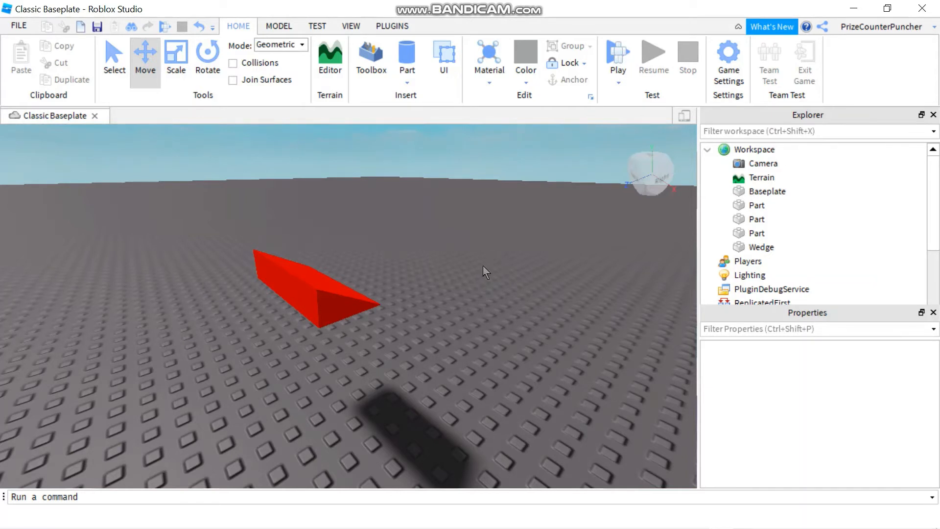
pyautogui.moveTo(489, 270)
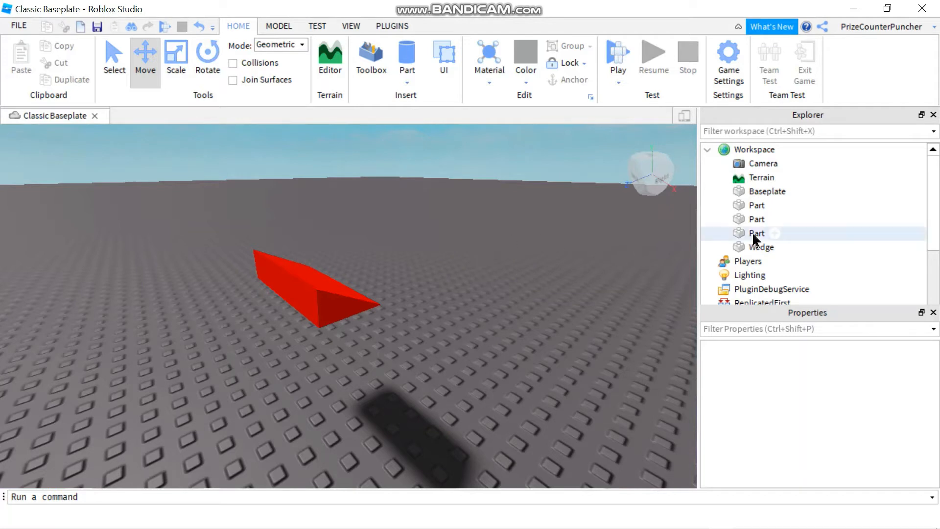
# Step: Focus on the first Part in Explorer and rename it to 'Block'
pyautogui.click(756, 205)
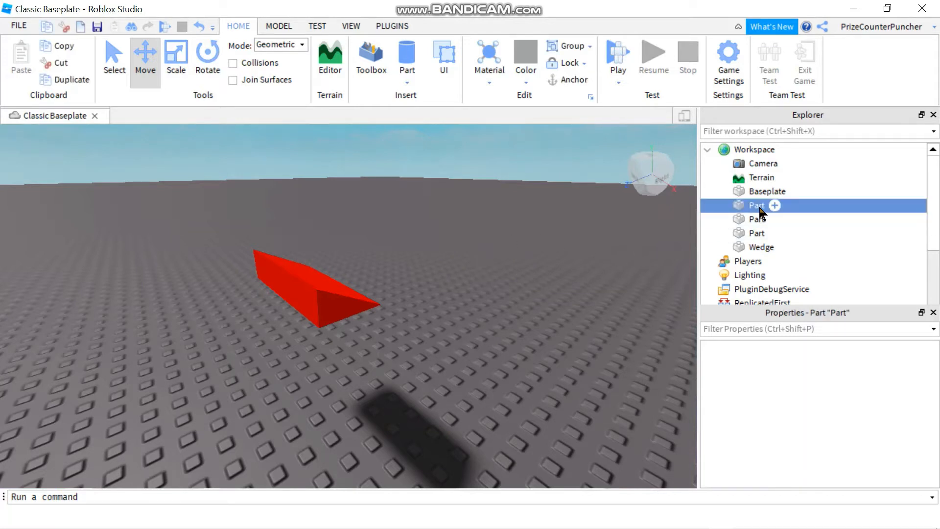
pyautogui.click(756, 205)
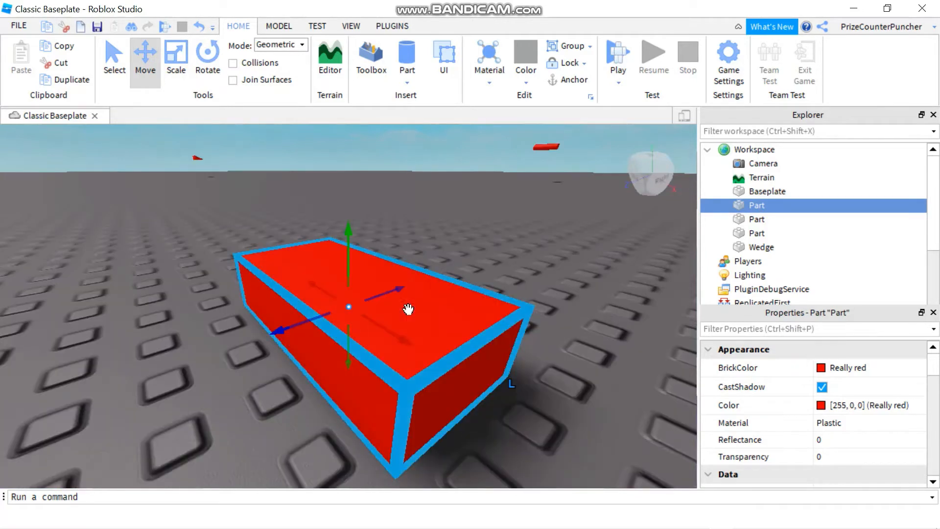
pyautogui.moveTo(518, 321)
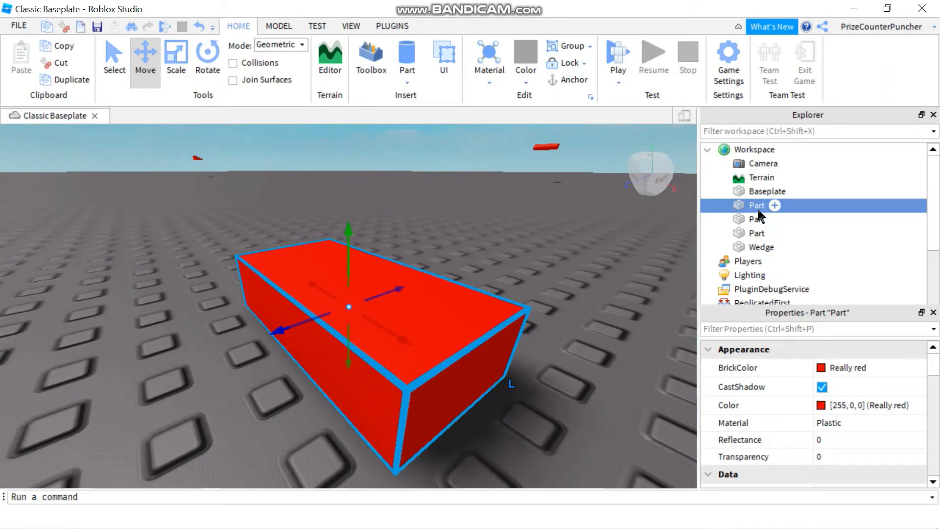
pyautogui.doubleClick(757, 205)
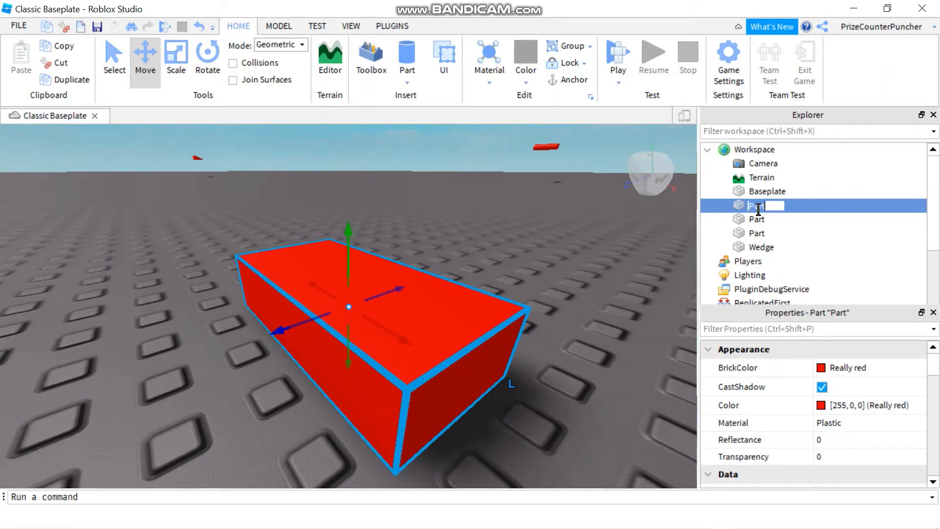
pyautogui.write('Bl')
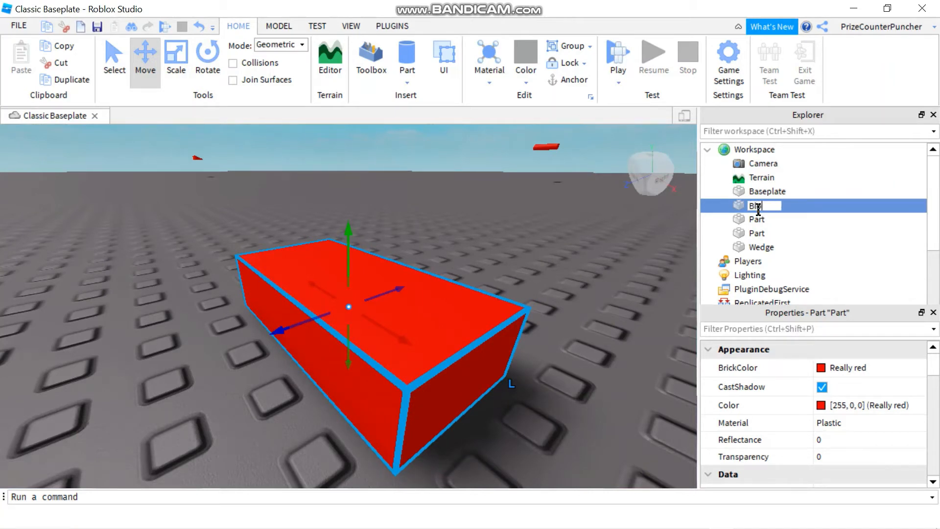
pyautogui.write('lock')
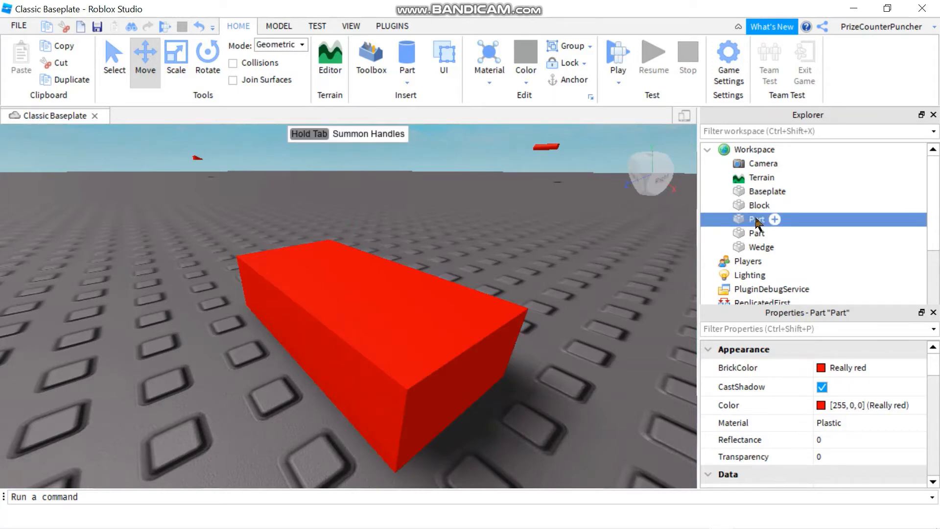
pyautogui.moveTo(519, 233)
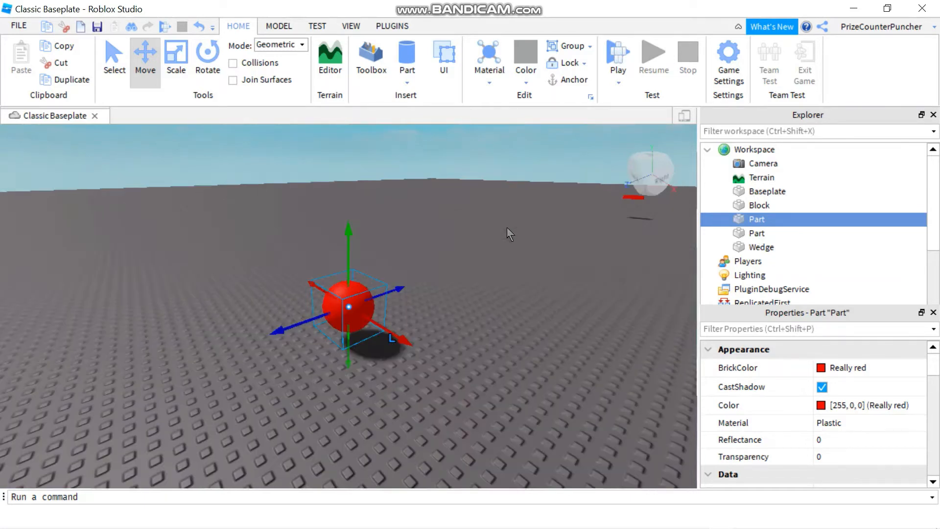
pyautogui.moveTo(758, 228)
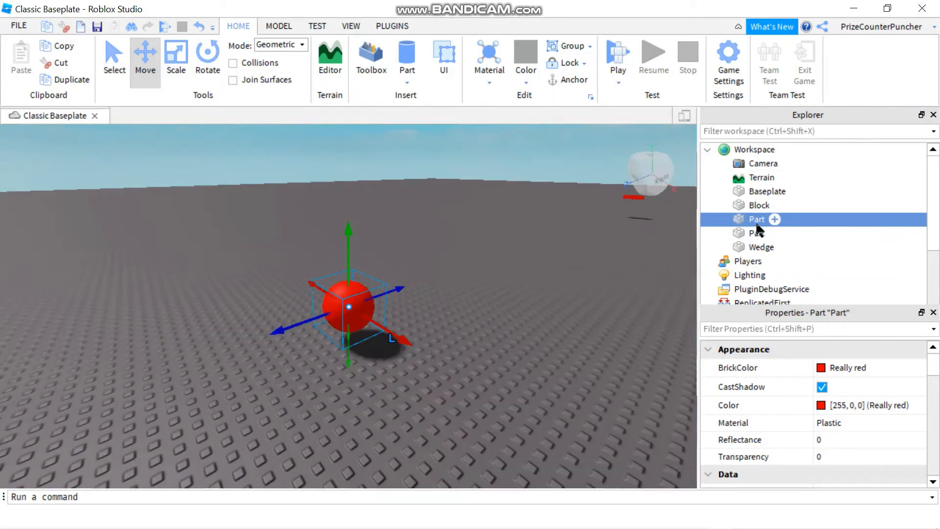
# Step: Rename the sphere's Part entry to 'Sphere' and select the next Part
pyautogui.doubleClick(756, 219)
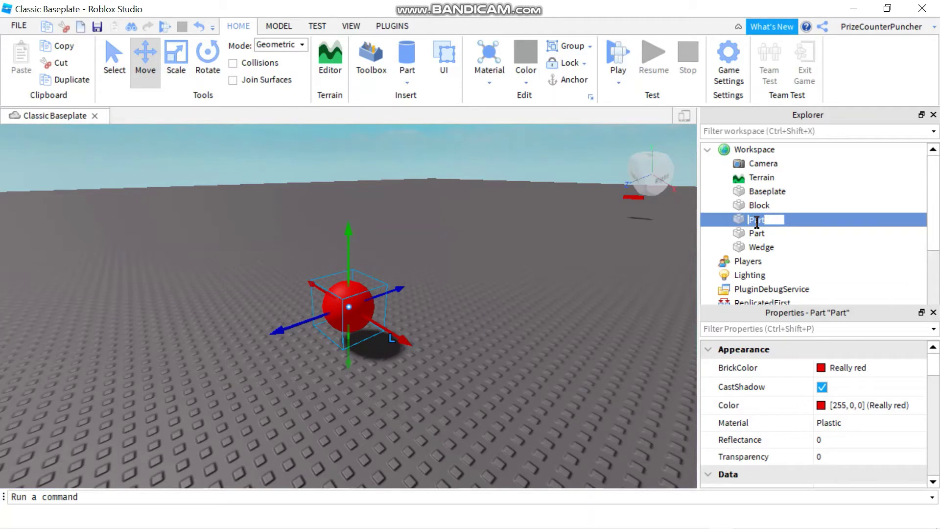
pyautogui.write('S')
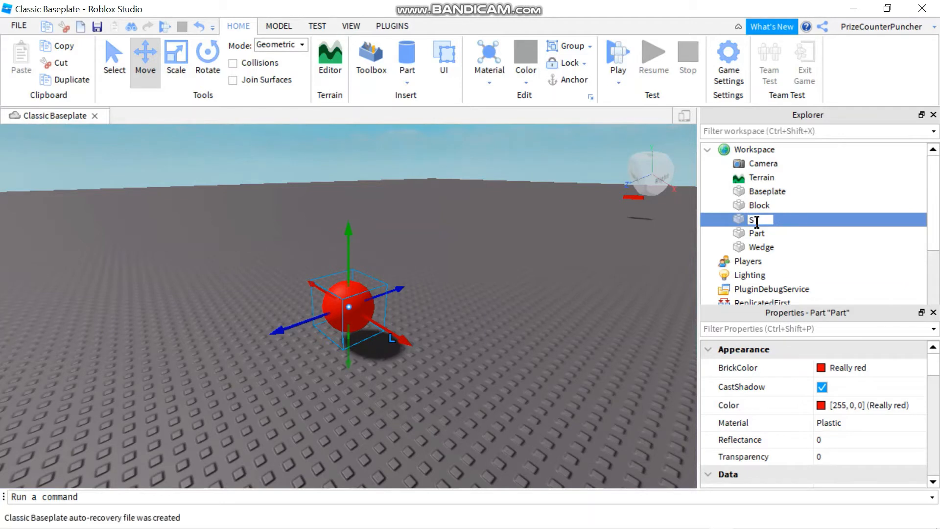
pyautogui.write('Sphere')
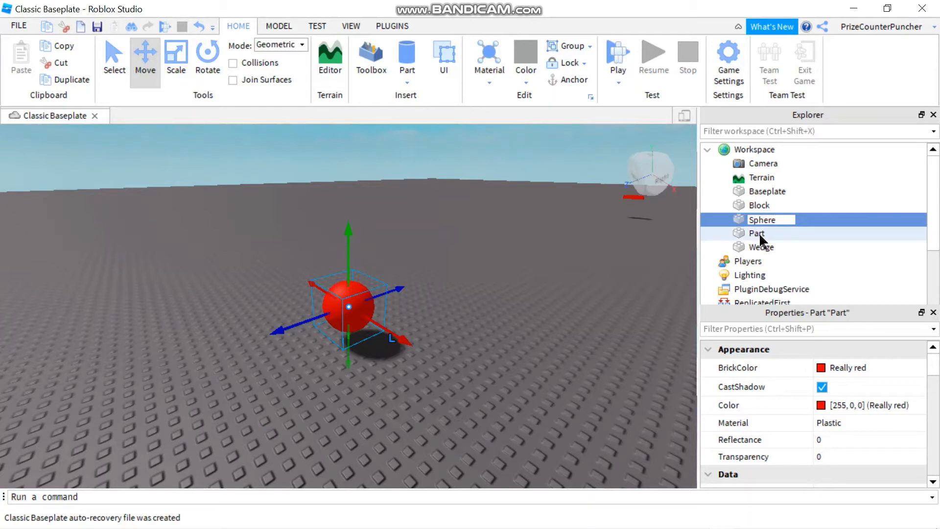
pyautogui.click(756, 233)
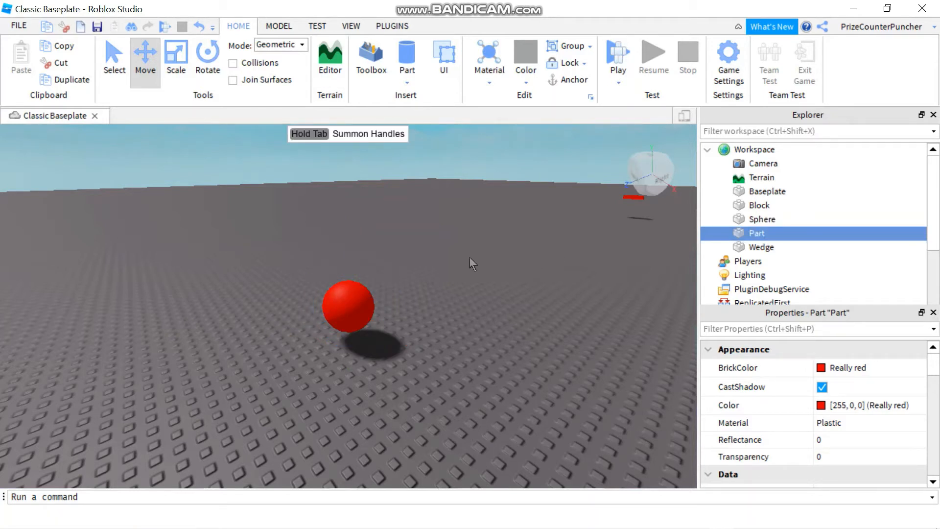
pyautogui.moveTo(430, 264)
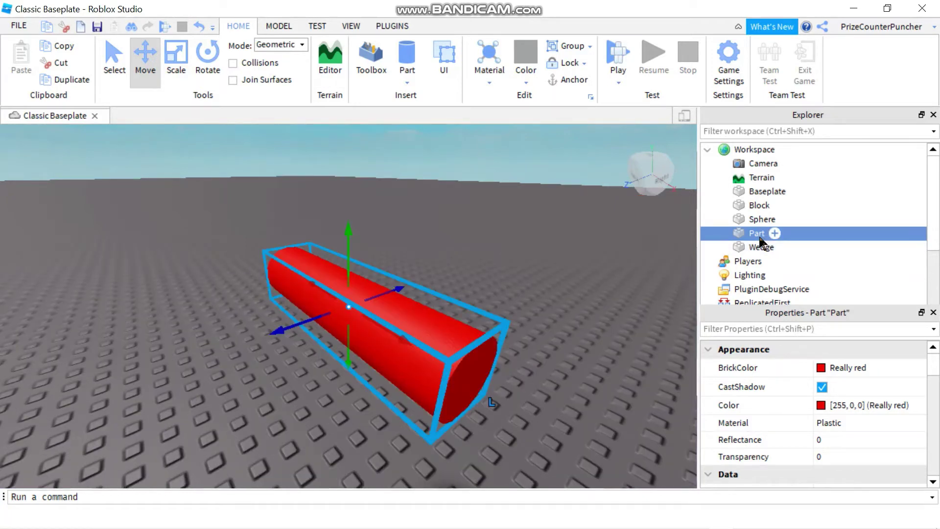
# Step: Rename the remaining Part to 'Cylinder' and deselect it in the viewport
pyautogui.doubleClick(756, 233)
pyautogui.write('Cylinder')
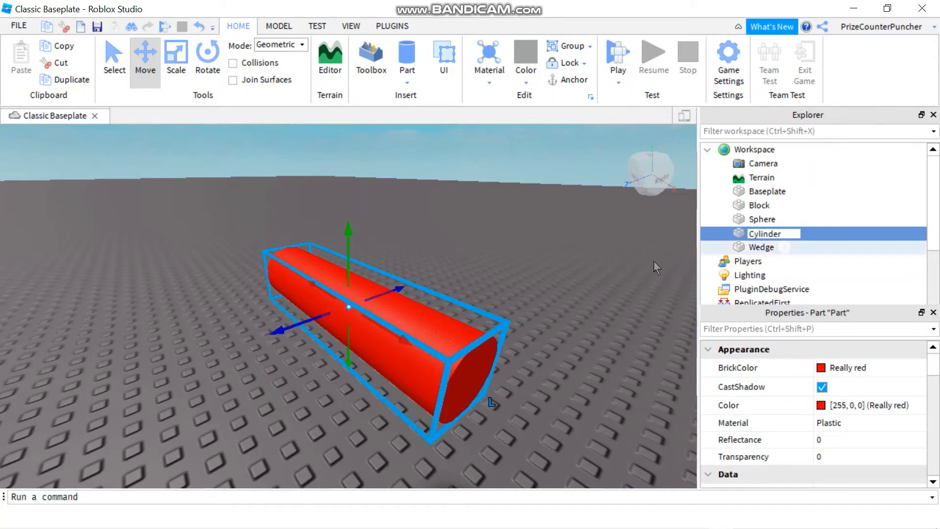
pyautogui.click(606, 273)
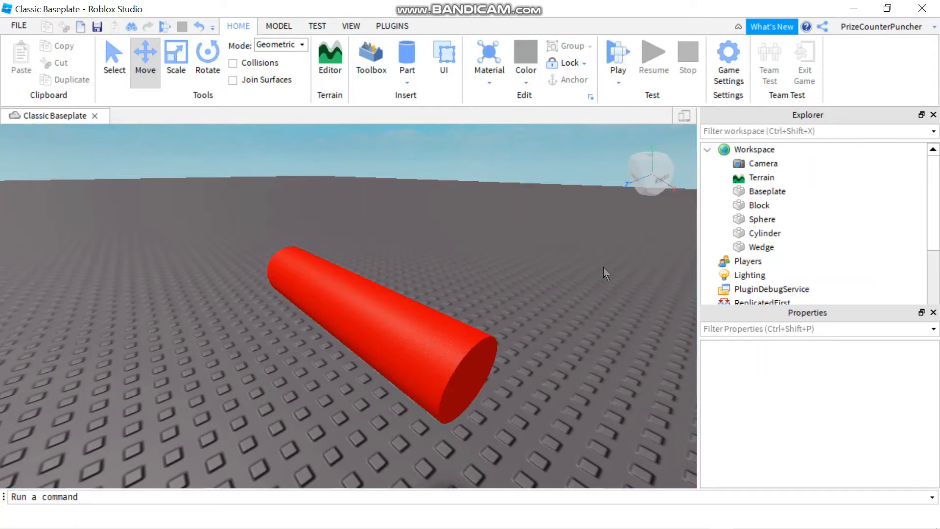
pyautogui.moveTo(582, 265)
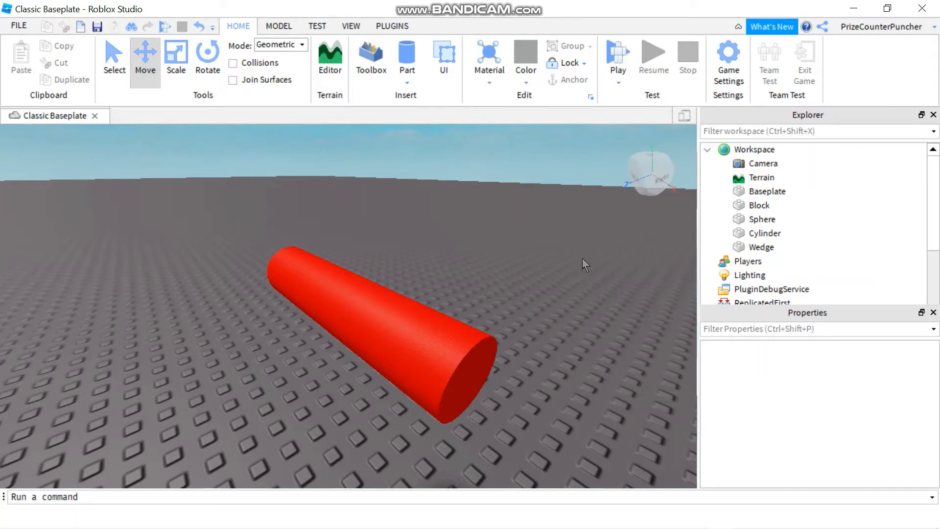
pyautogui.moveTo(556, 264)
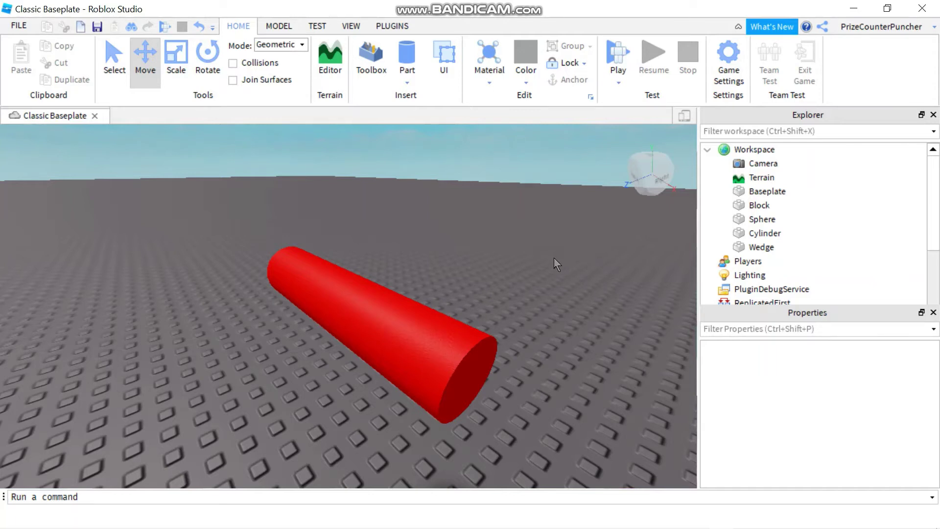
pyautogui.moveTo(536, 271)
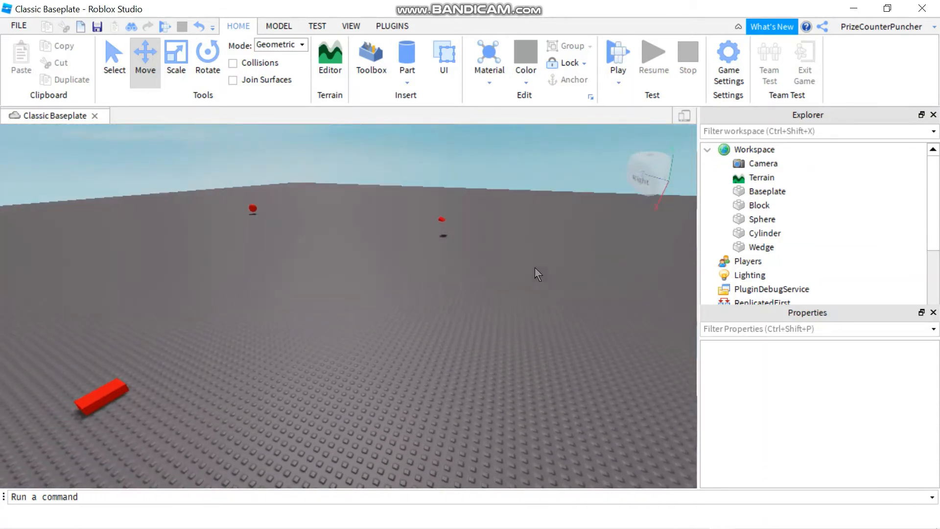
pyautogui.moveTo(637, 180)
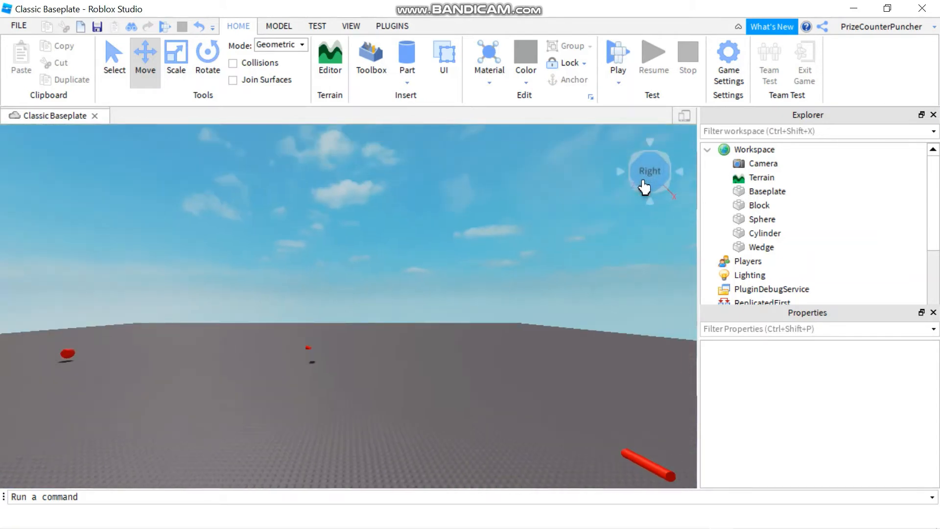
pyautogui.moveTo(654, 226)
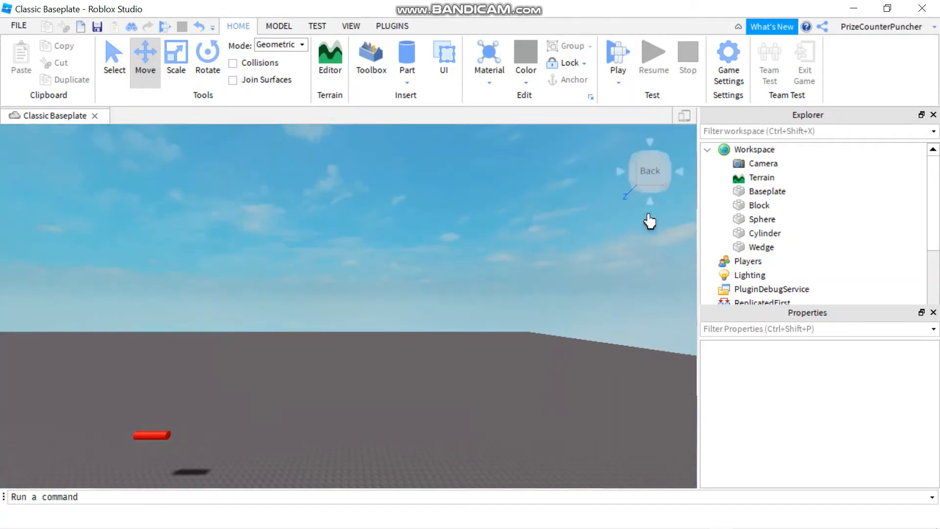
# Step: Tilt the camera to look straight down on the baseplate from above
pyautogui.moveTo(649, 221); pyautogui.dragTo(654, 148)
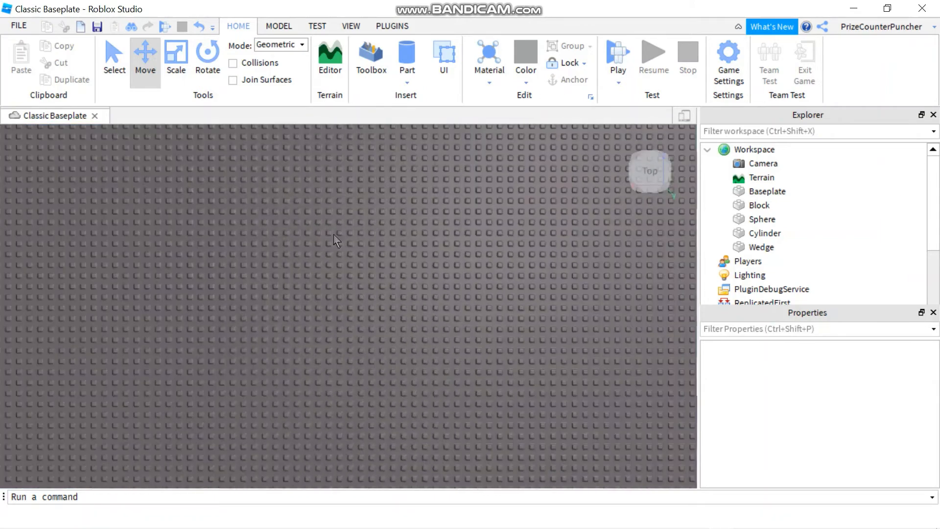
pyautogui.moveTo(340, 117)
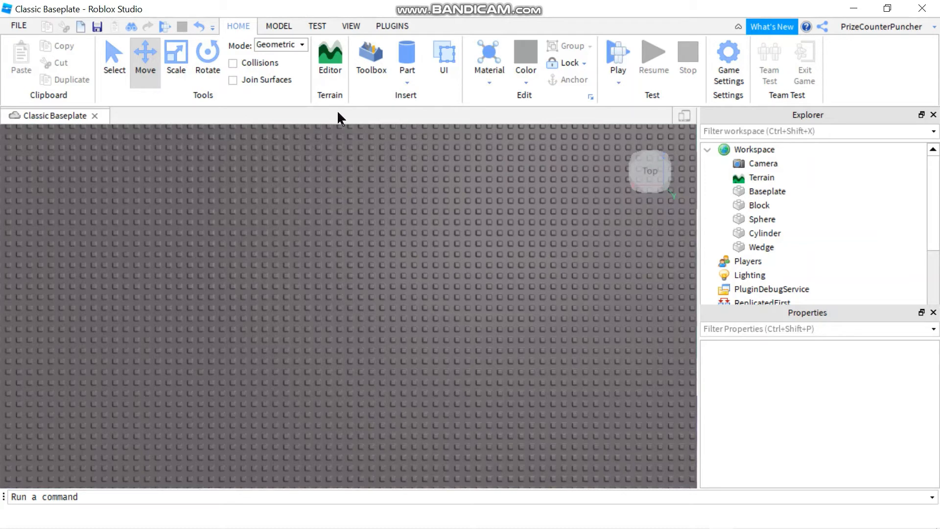
pyautogui.moveTo(342, 115)
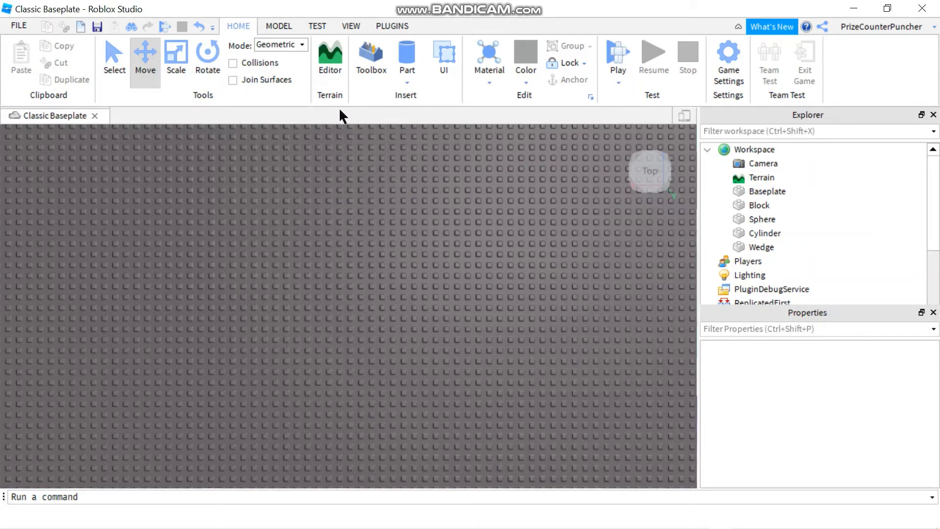
pyautogui.moveTo(305, 178)
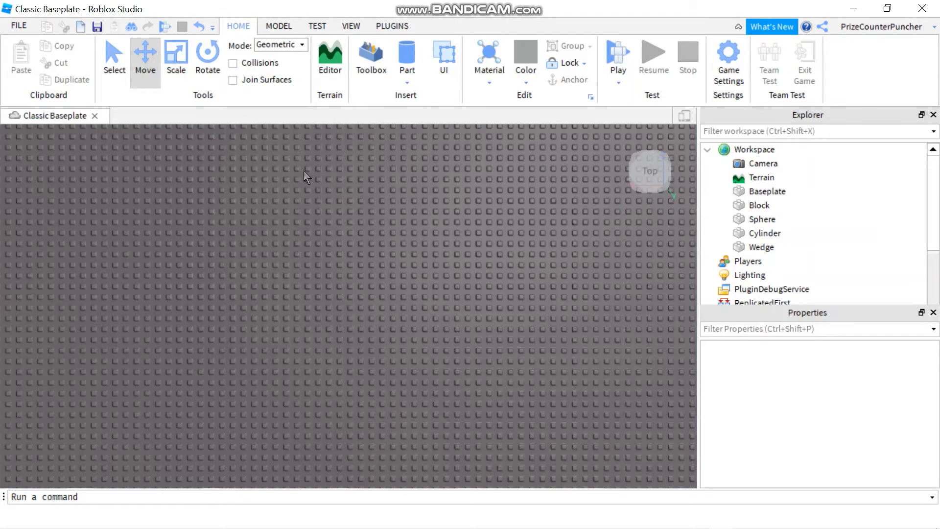
pyautogui.moveTo(346, 217)
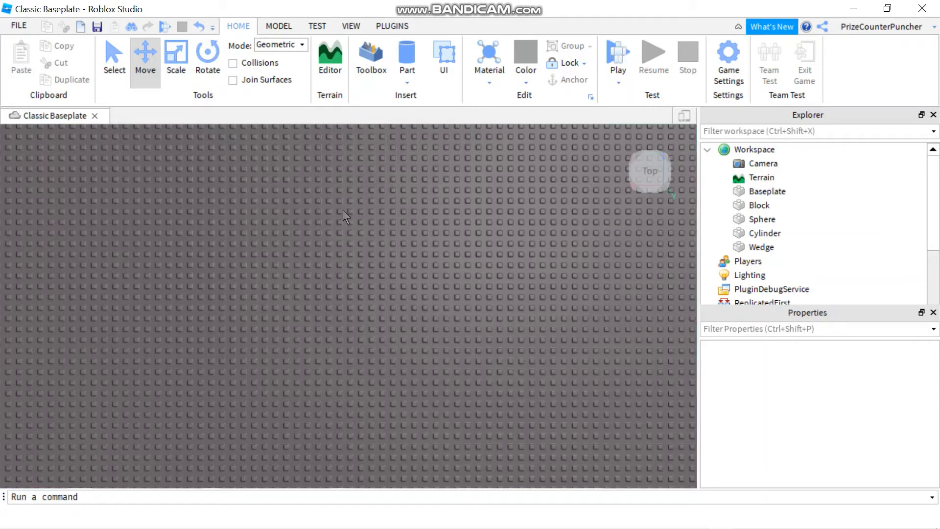
pyautogui.moveTo(347, 222)
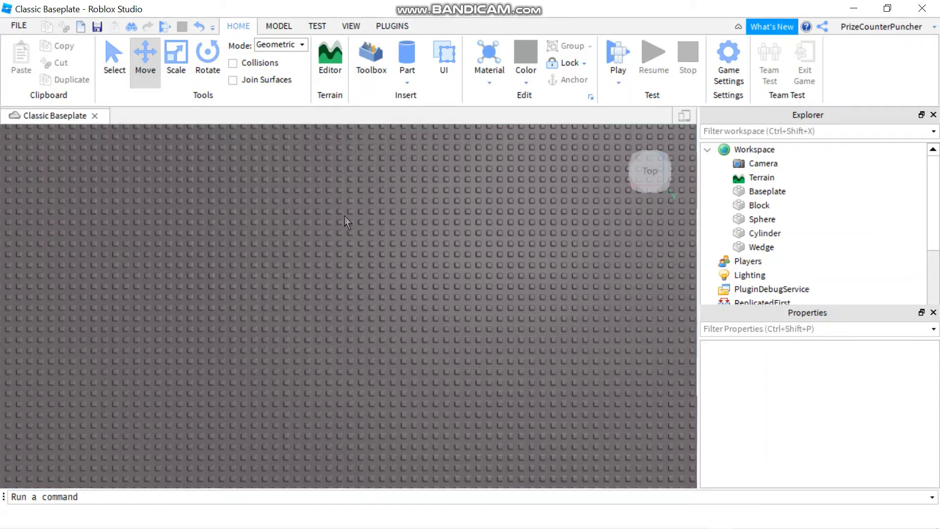
pyautogui.moveTo(346, 187)
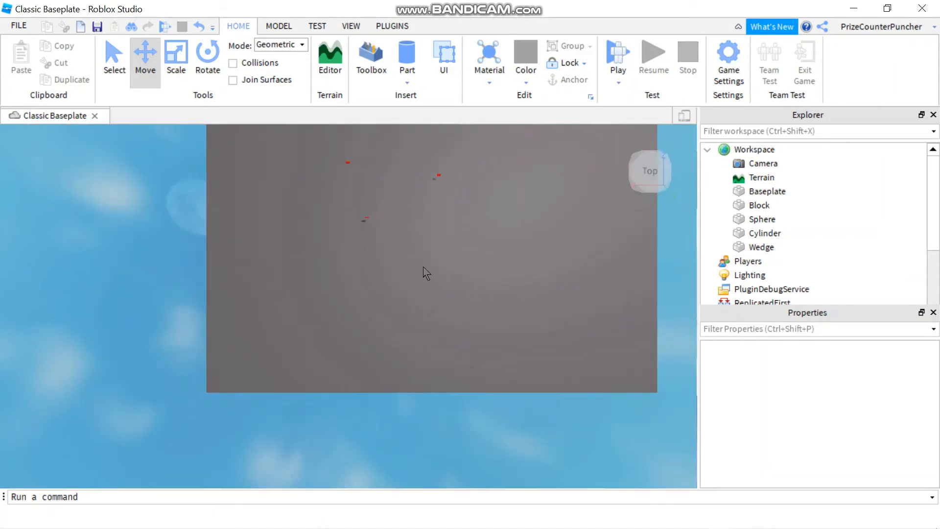
pyautogui.moveTo(431, 292)
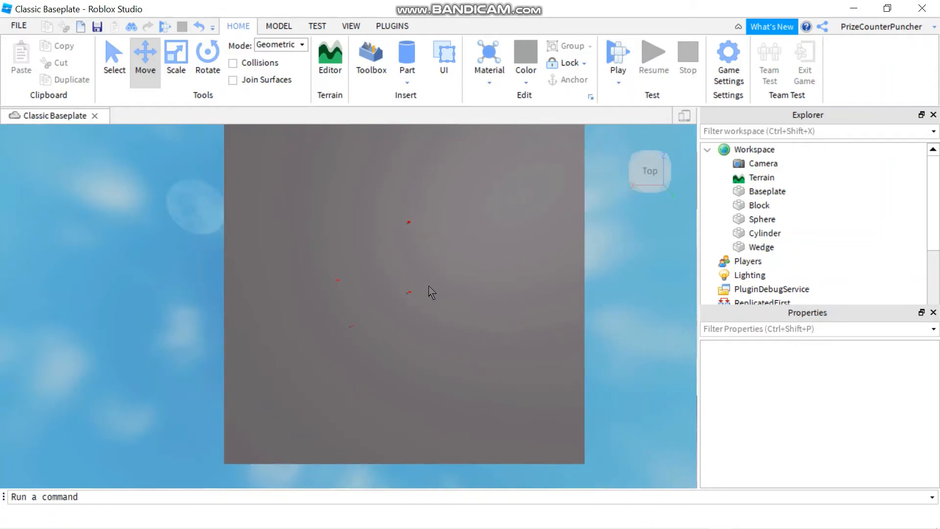
pyautogui.moveTo(535, 283)
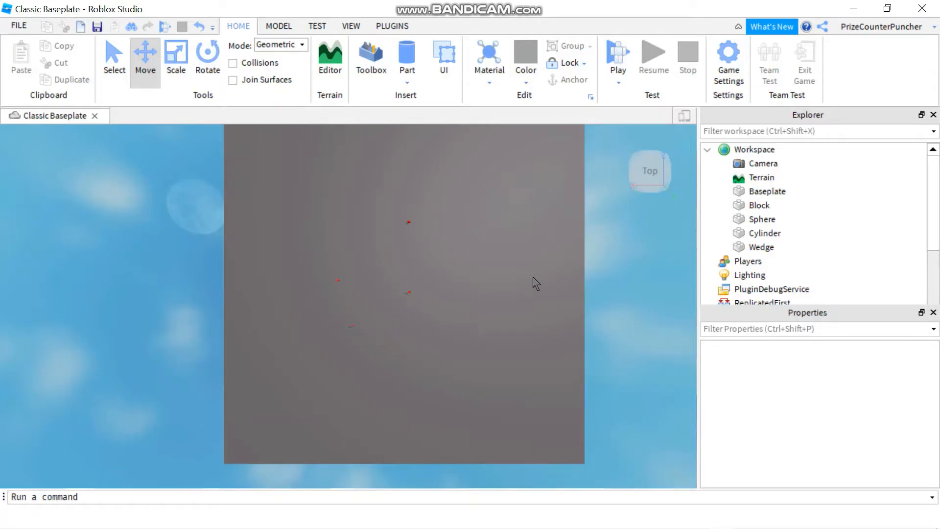
# Step: Select the Sphere in Explorer while viewing the whole baseplate from overhead
pyautogui.click(761, 219)
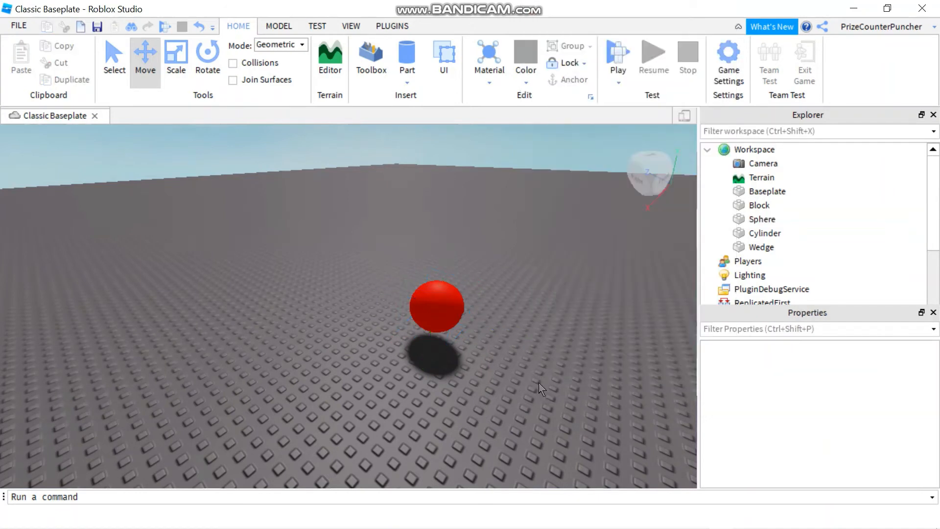
pyautogui.moveTo(575, 350)
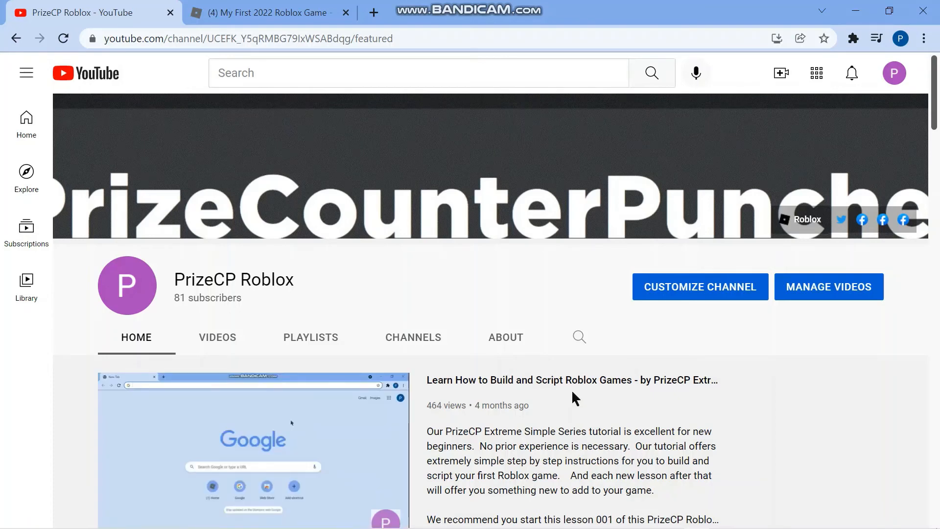
pyautogui.moveTo(478, 308)
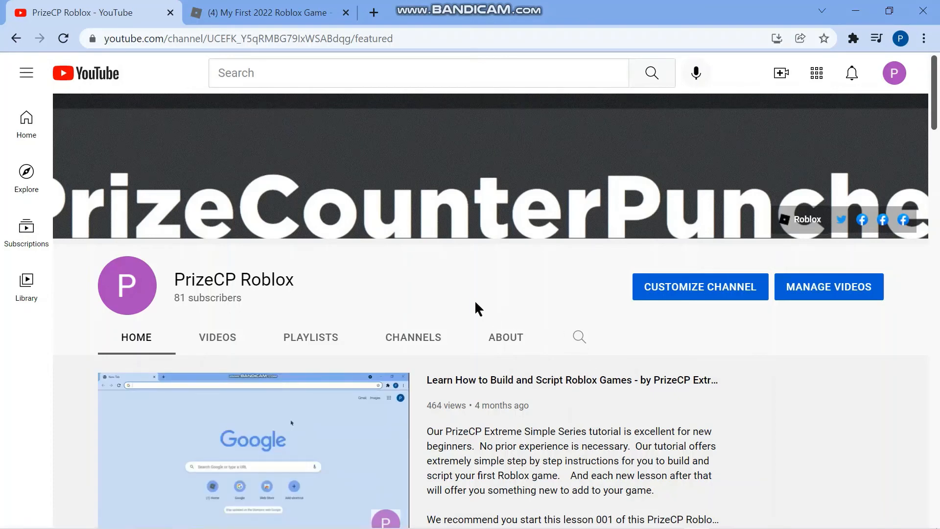
pyautogui.moveTo(275, 303)
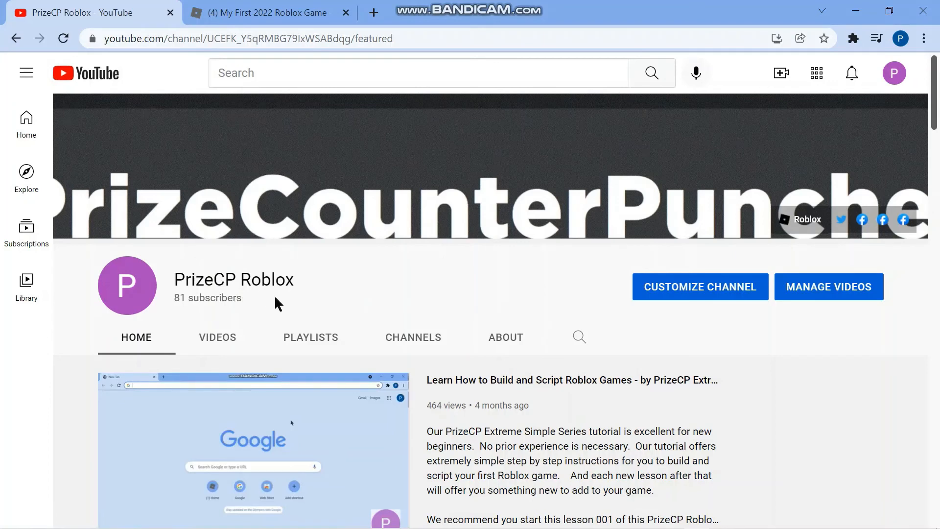
pyautogui.moveTo(308, 347)
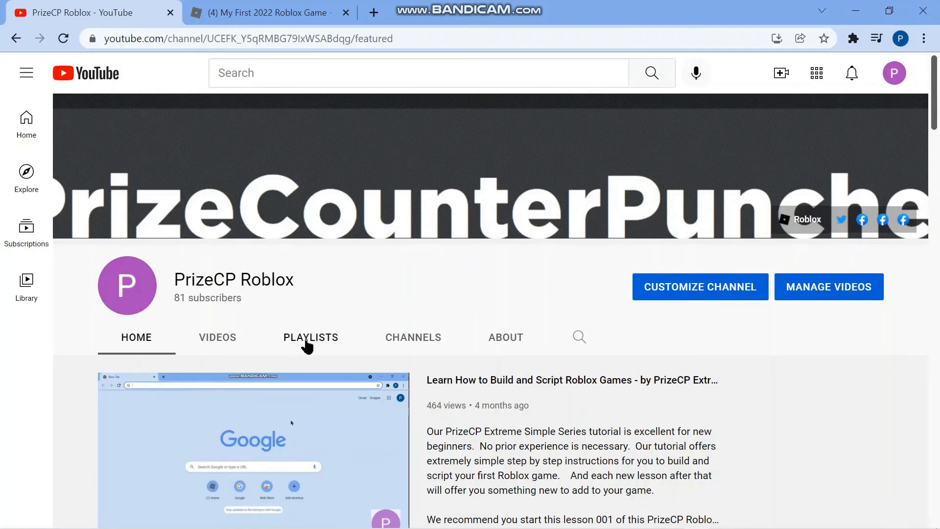
# Step: Show the channel's PLAYLISTS tab and scroll to reveal all nine created playlists
pyautogui.click(311, 337)
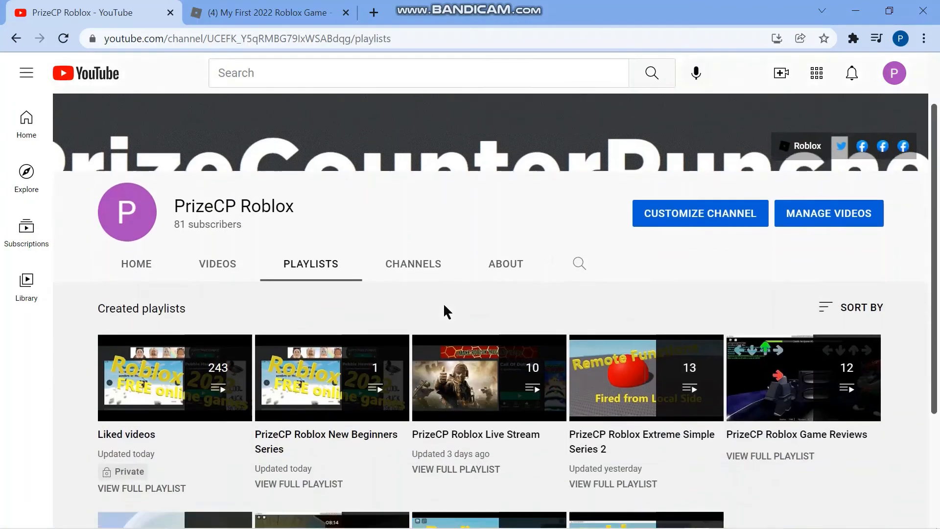
pyautogui.scroll(-3)
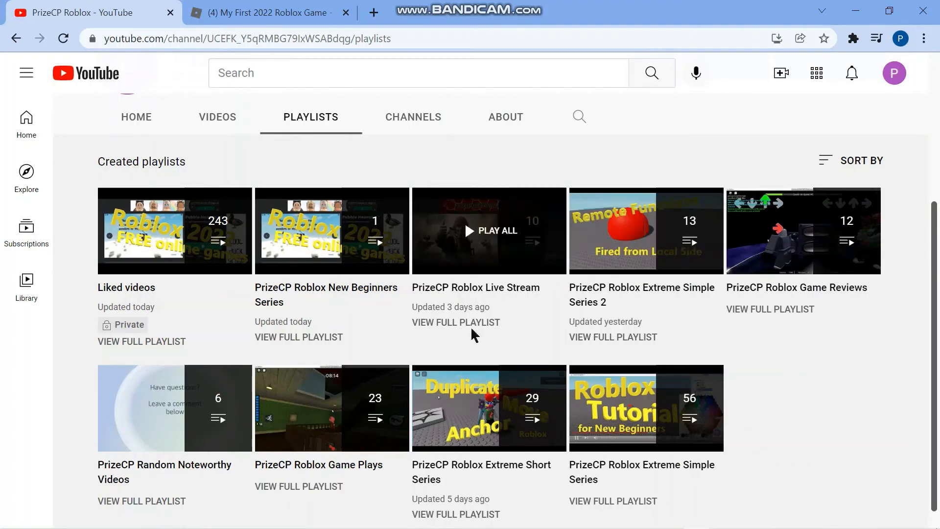
pyautogui.moveTo(317, 295)
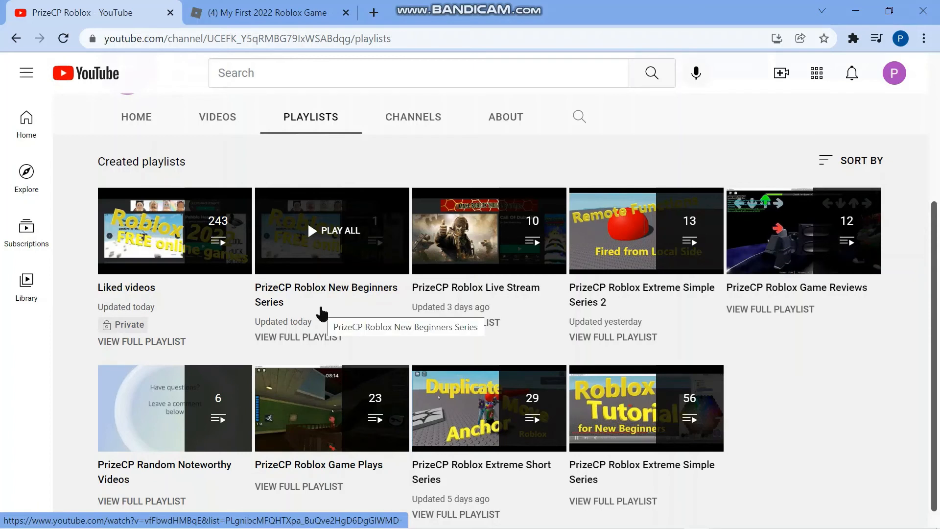
pyautogui.moveTo(341, 242)
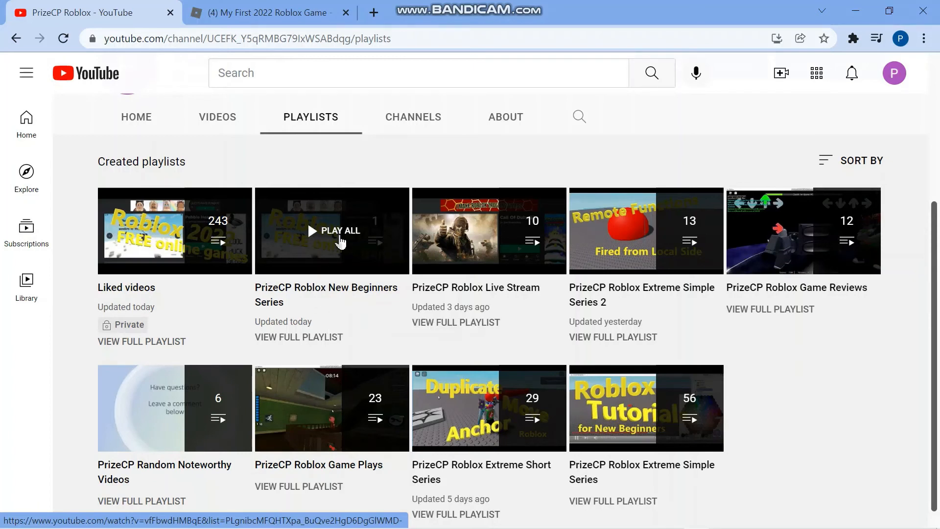
pyautogui.moveTo(769, 300)
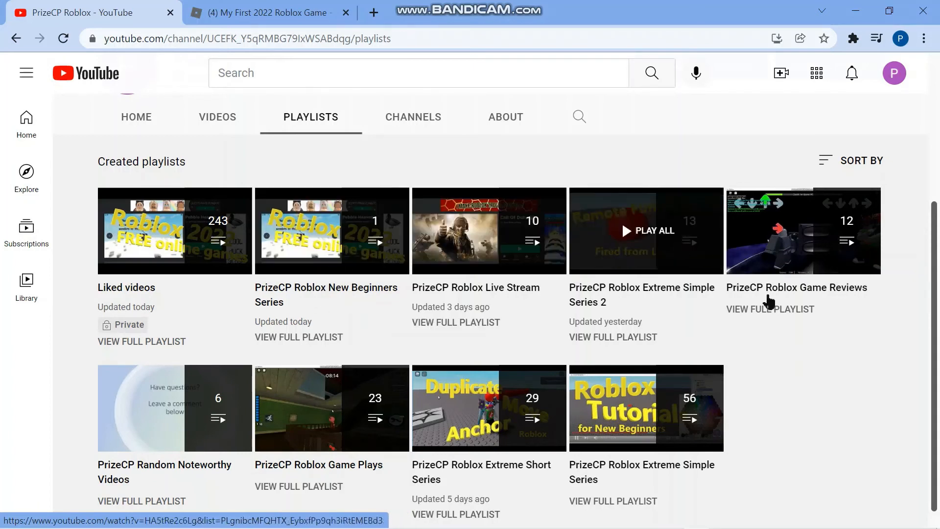
pyautogui.scroll(-3)
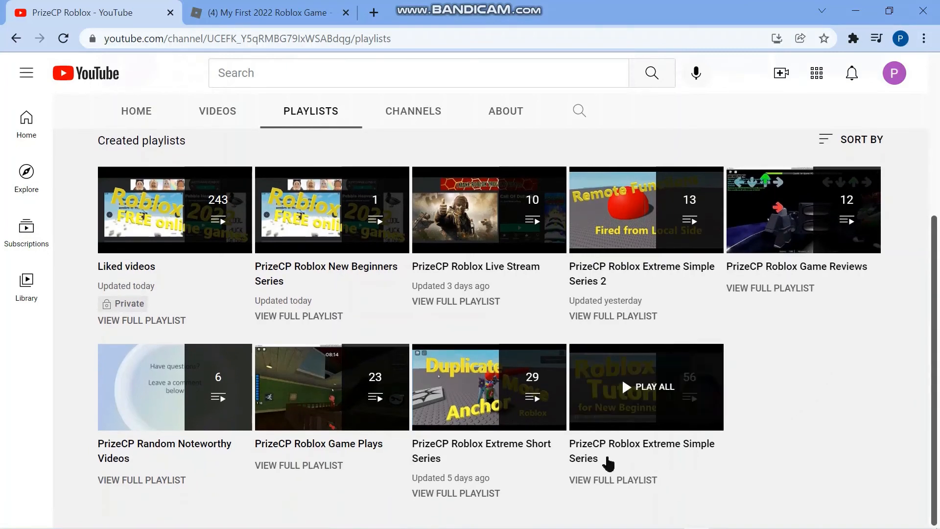
pyautogui.moveTo(679, 453)
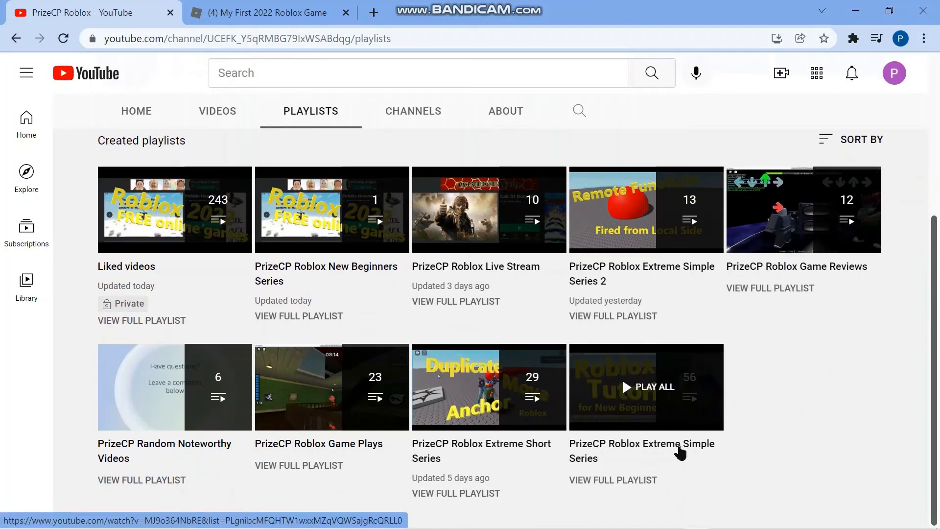
pyautogui.moveTo(654, 409)
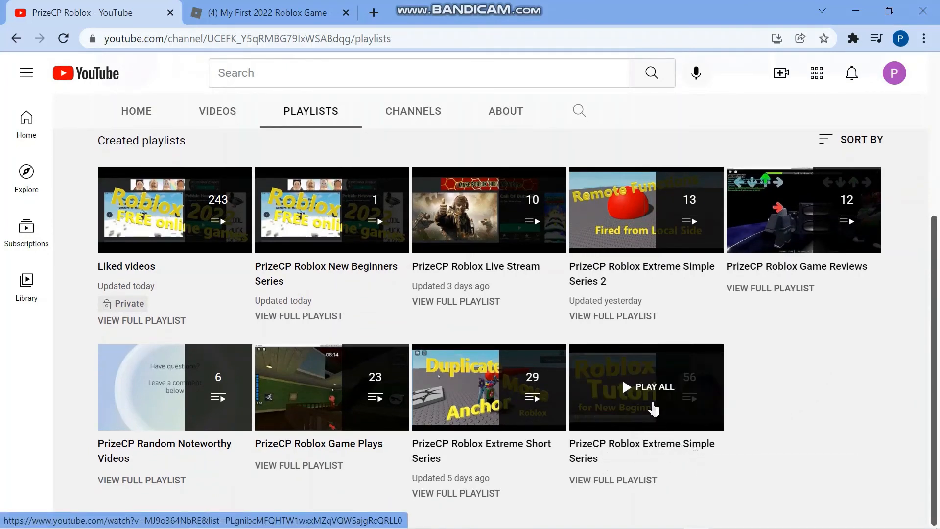
# Step: Play all of the Extreme Simple Series from lesson 001, where the browser heads to roblox.com
pyautogui.click(647, 387)
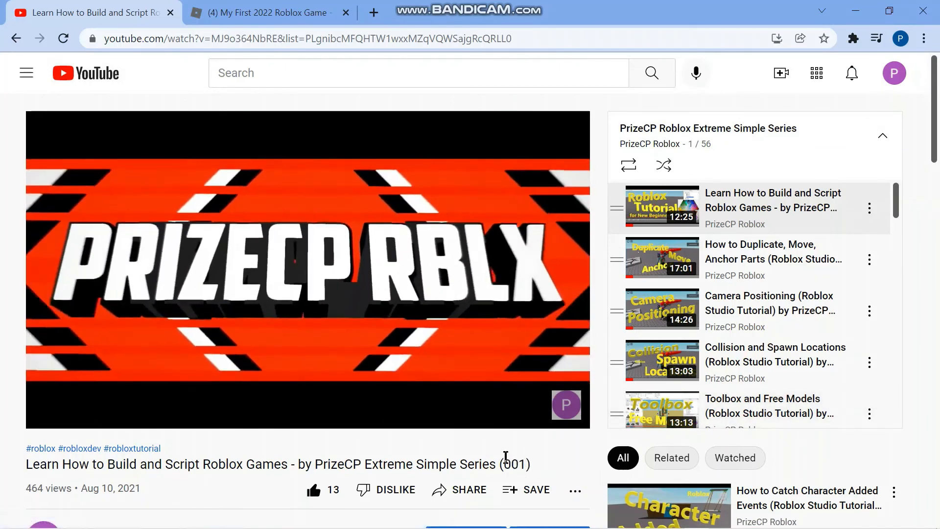
pyautogui.doubleClick(514, 463)
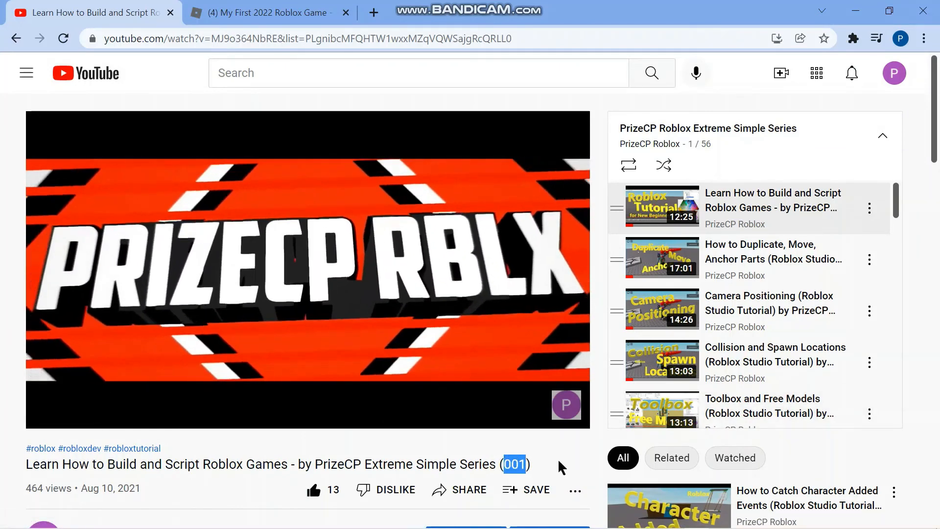
pyautogui.moveTo(772, 219)
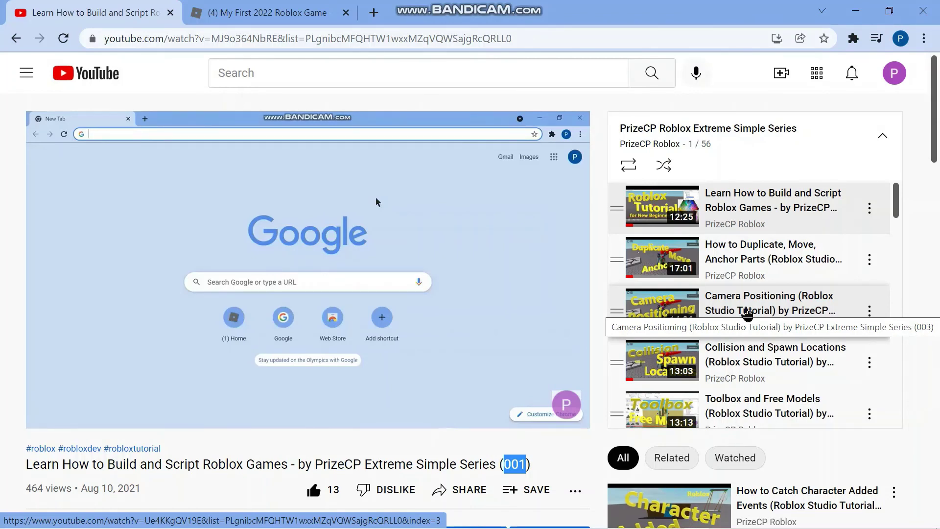
pyautogui.moveTo(768, 217)
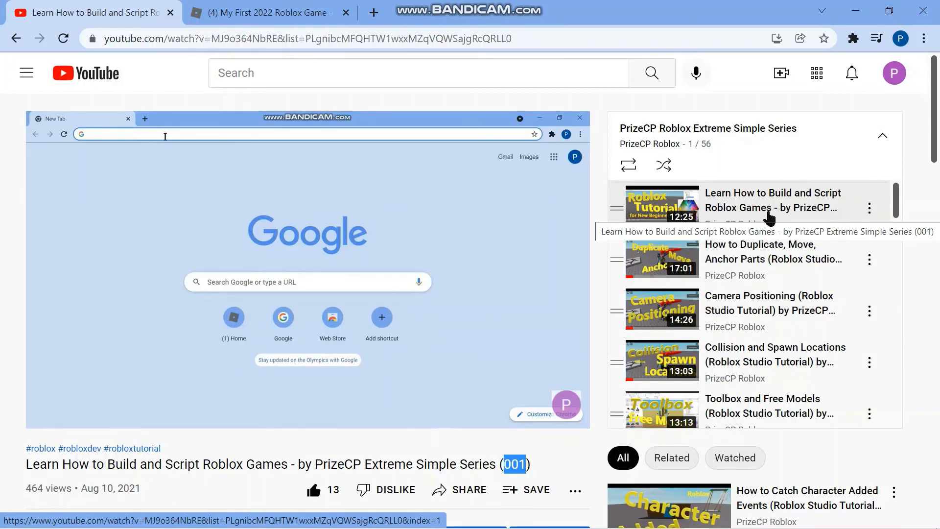
pyautogui.click(165, 134)
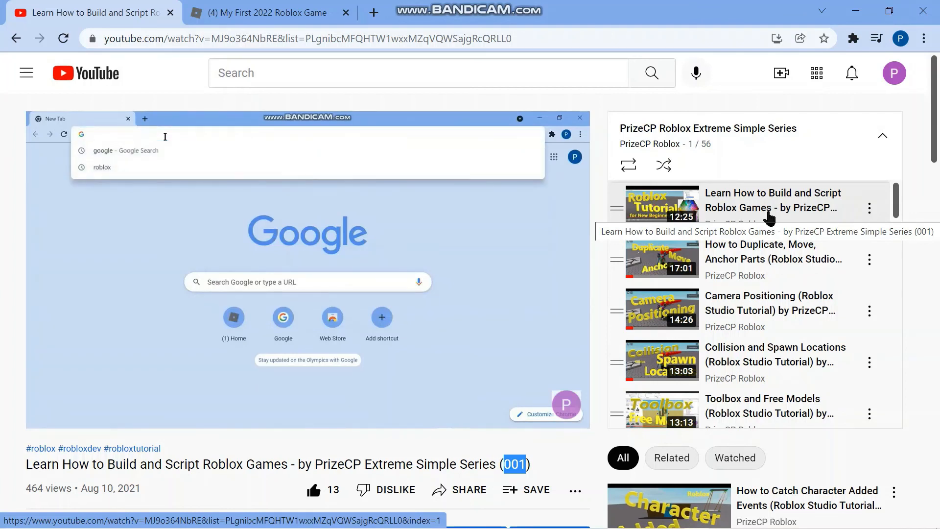
pyautogui.write('roblox.com')
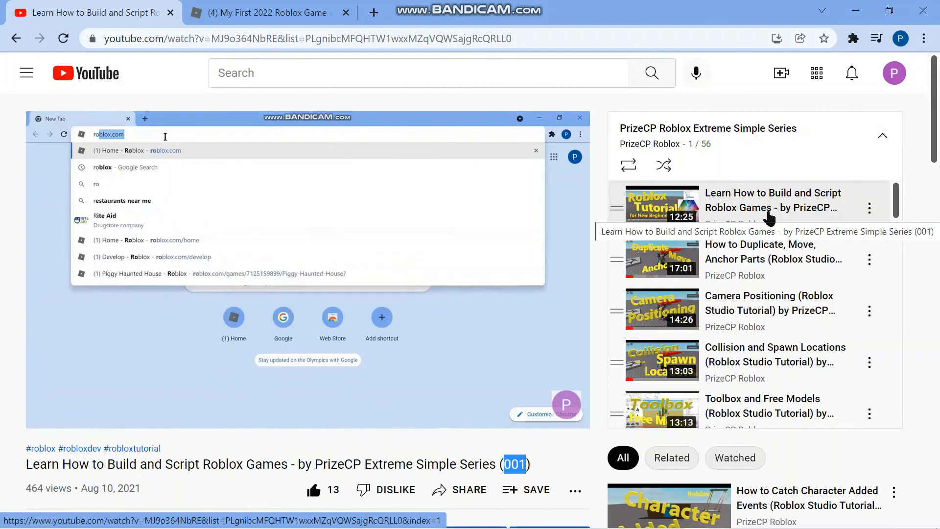